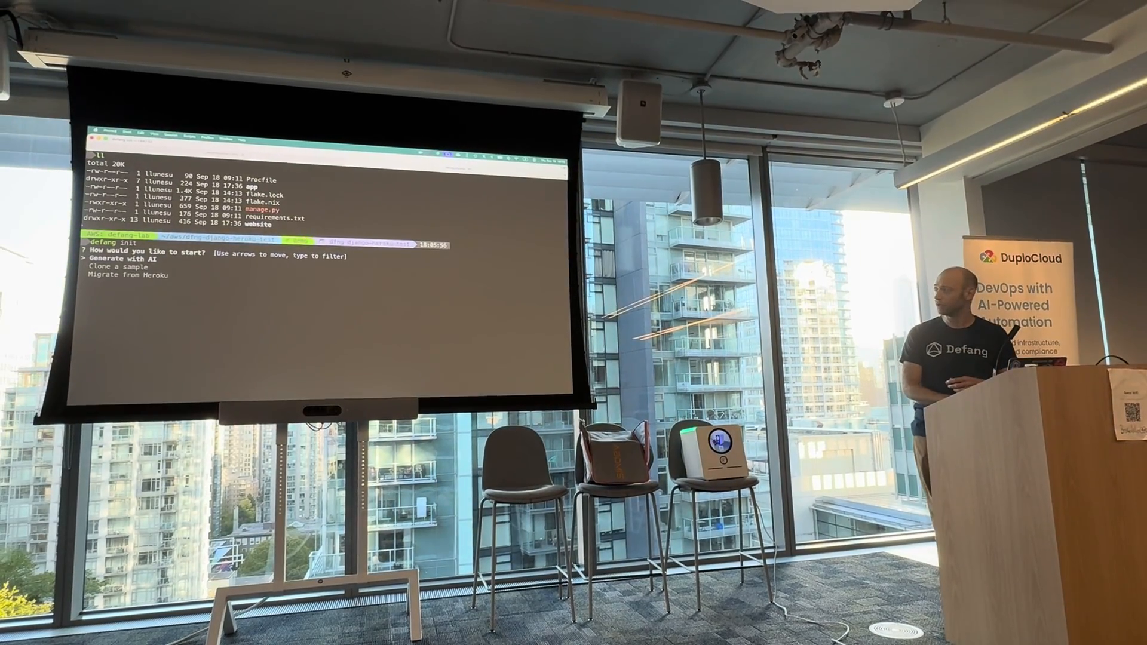
# Choose 'Migrate from Heroku' at the init prompt so Defang starts generating a compose file
pyautogui.press('down')
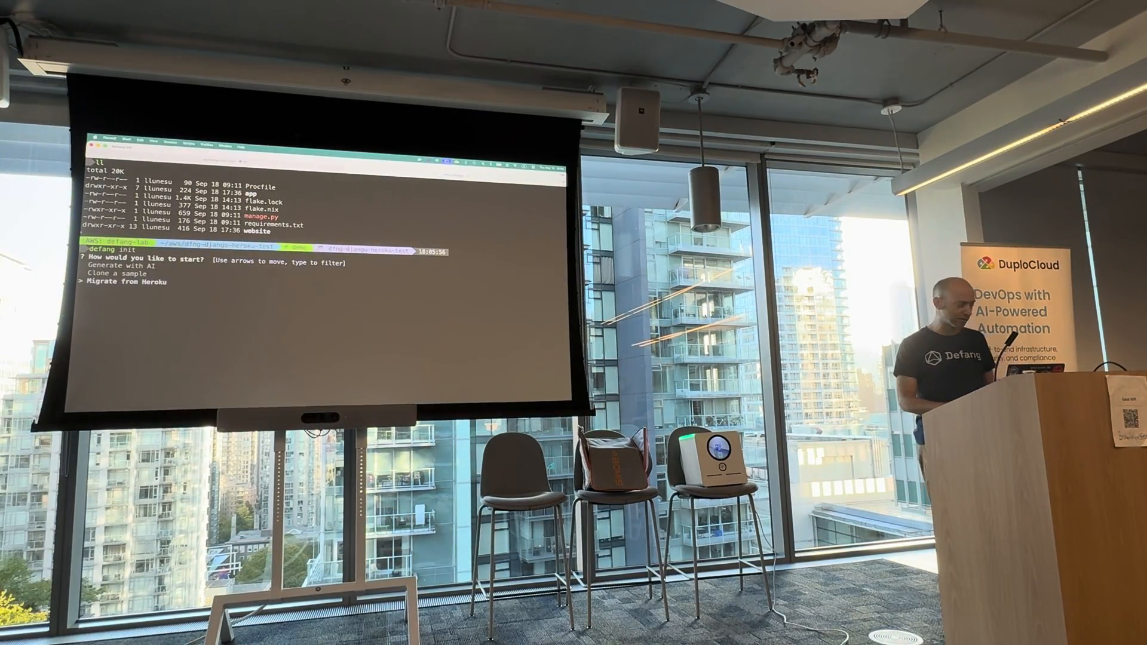
pyautogui.press('Return')
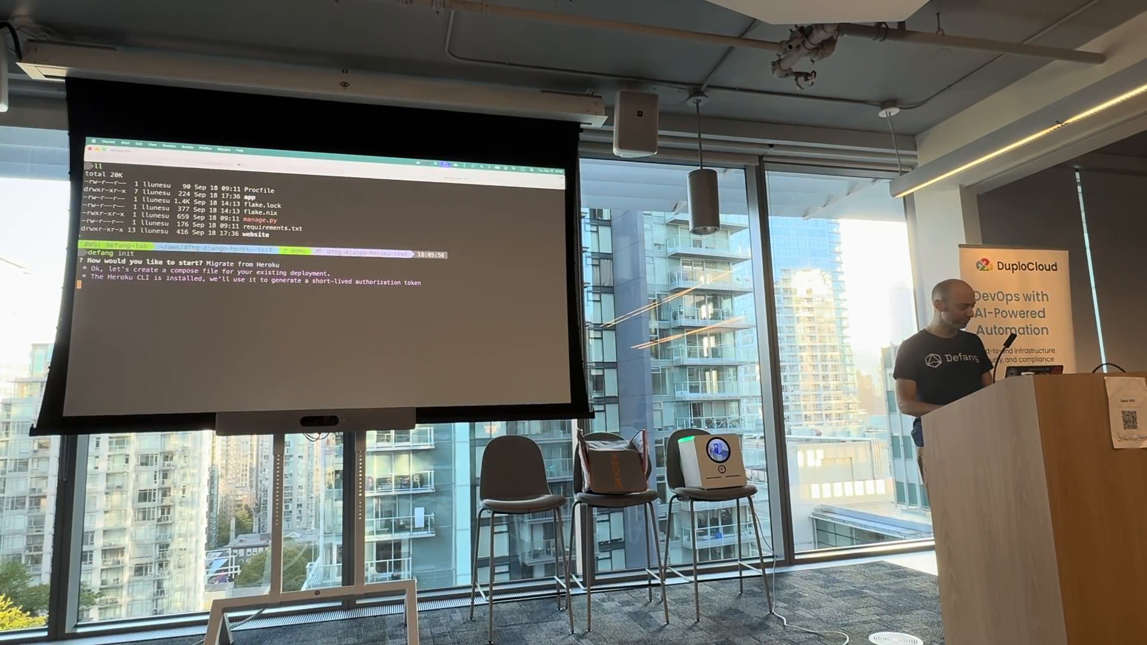